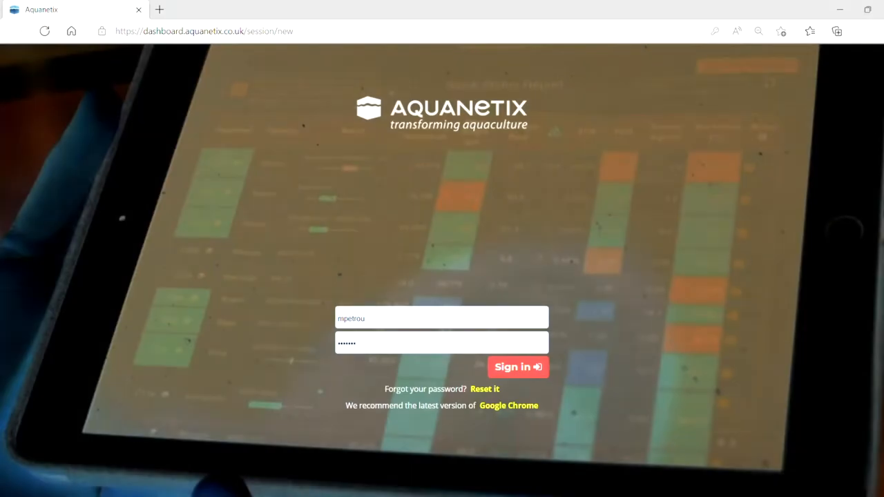
Log in to reach the Aquanetix Demo Company overview dashboard
click(517, 367)
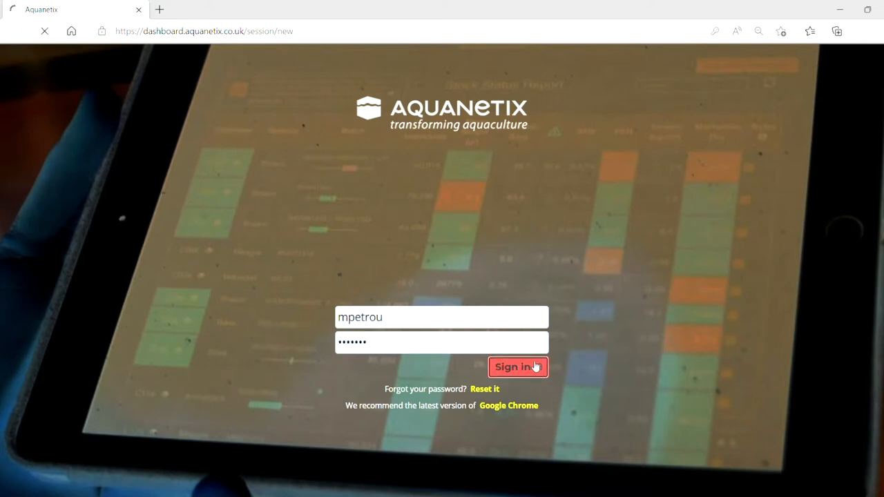
click(517, 366)
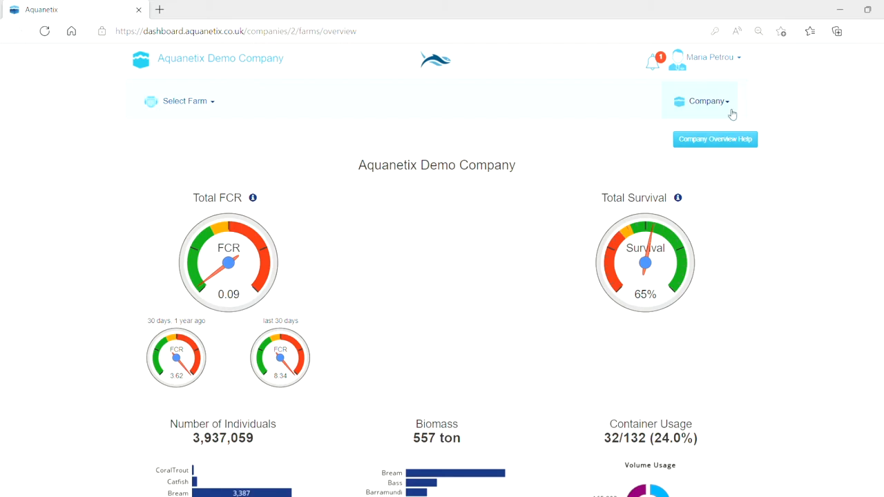
Open Available Water Sources in Company Settings and start editing the water source list
click(706, 101)
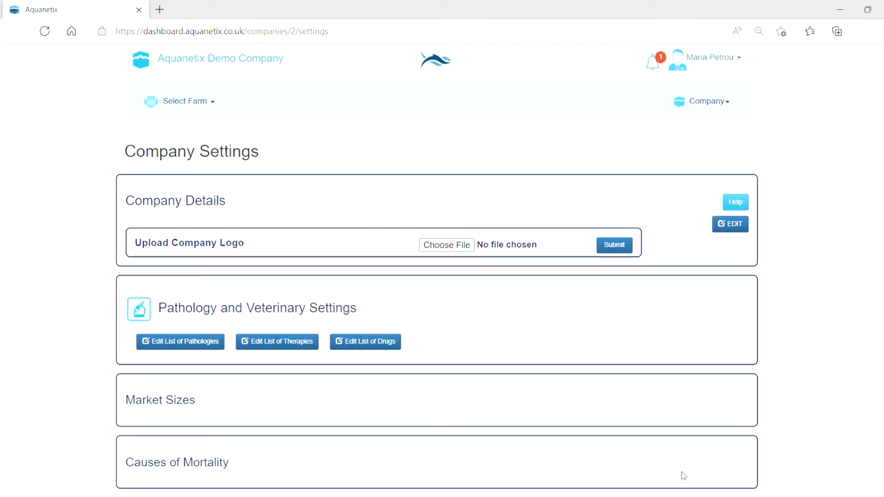
scroll(down, 3)
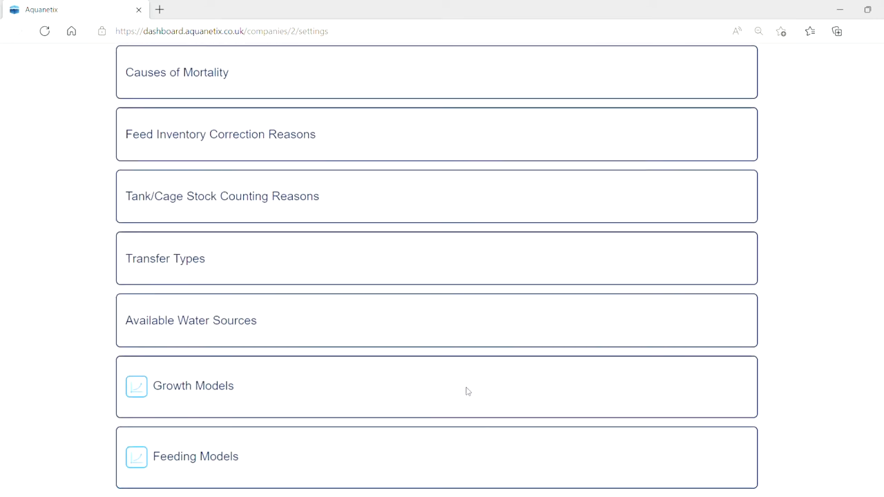
click(191, 320)
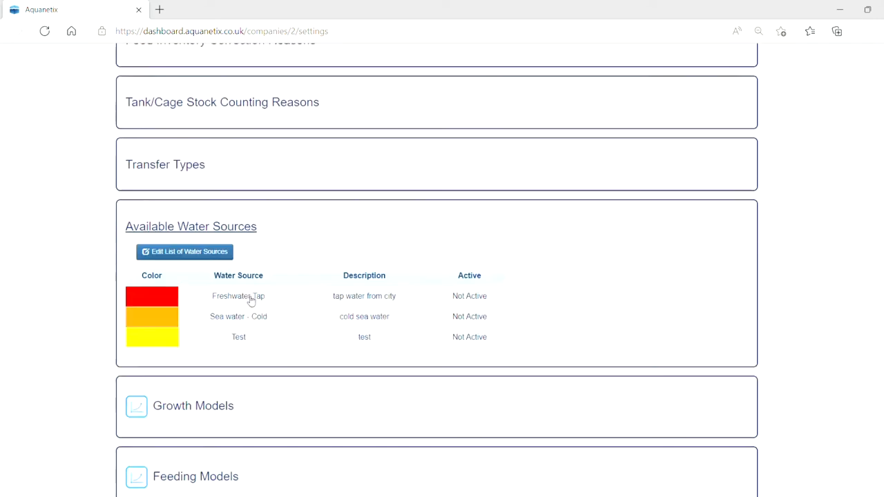
click(183, 251)
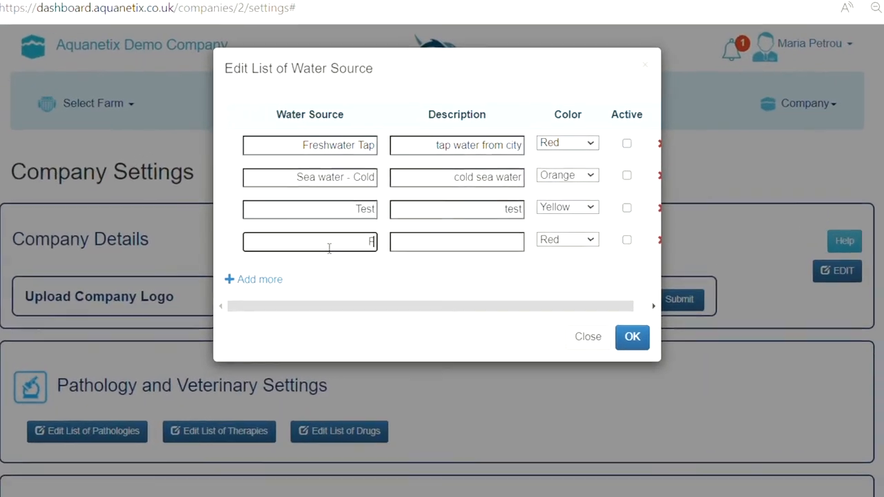
Add Freshwater warm and Sea water heated, activate Test, and save the list
text(Freshwater)
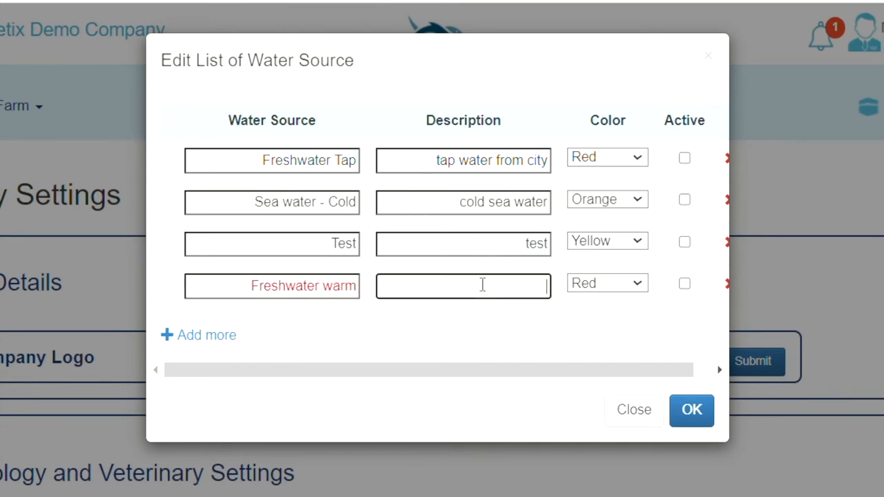
text(warm)
text(Sea w)
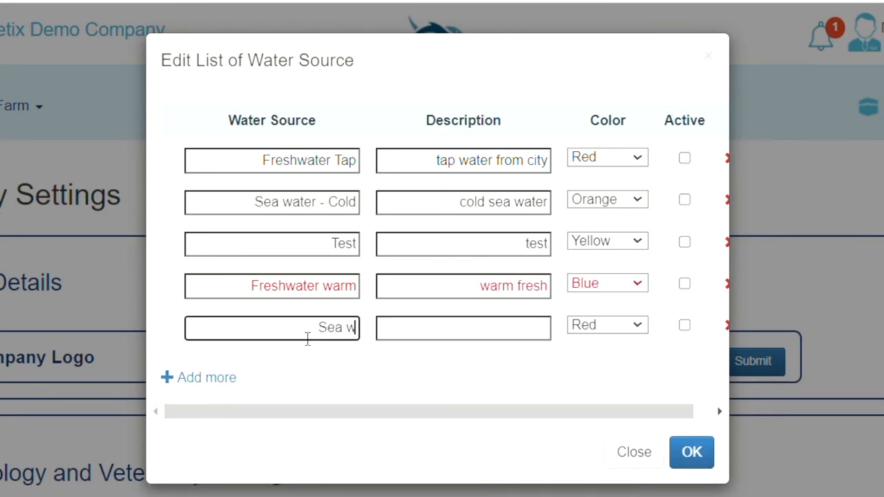
text(ater he)
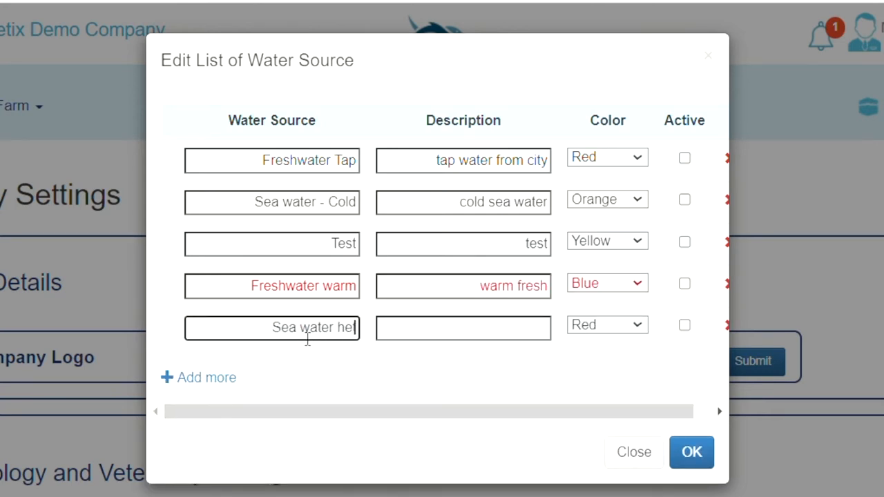
text(Heated sea)
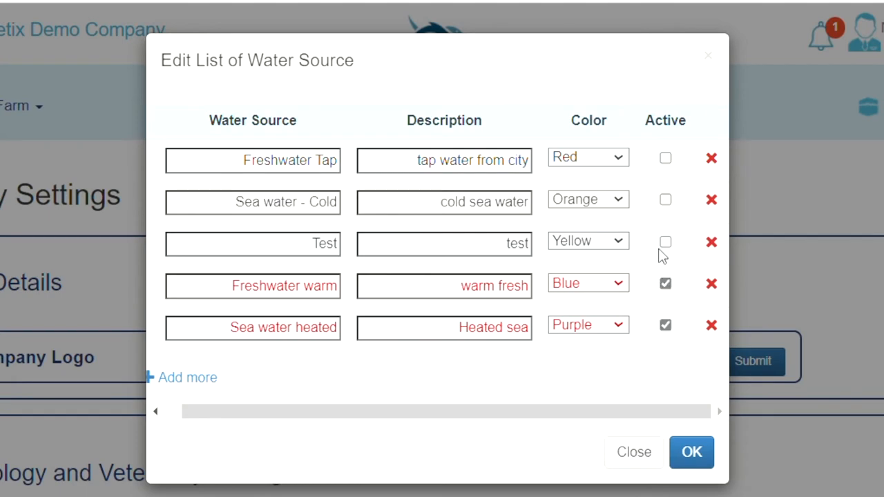
click(665, 242)
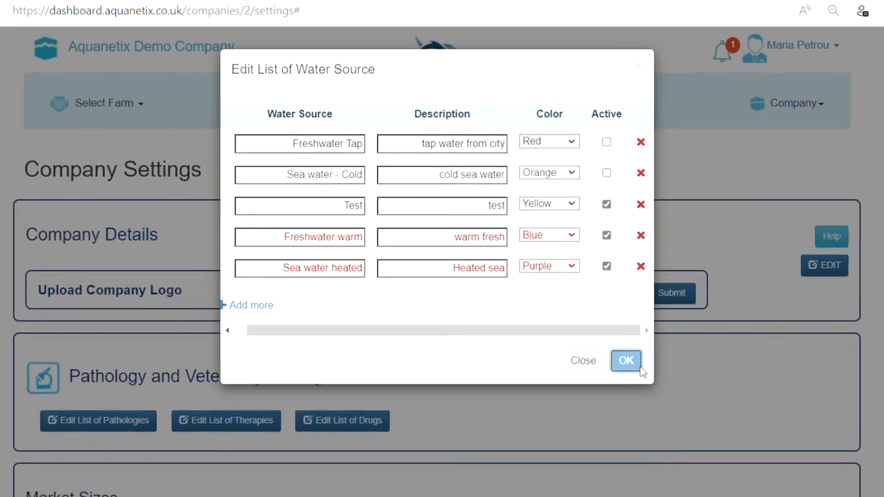
click(626, 360)
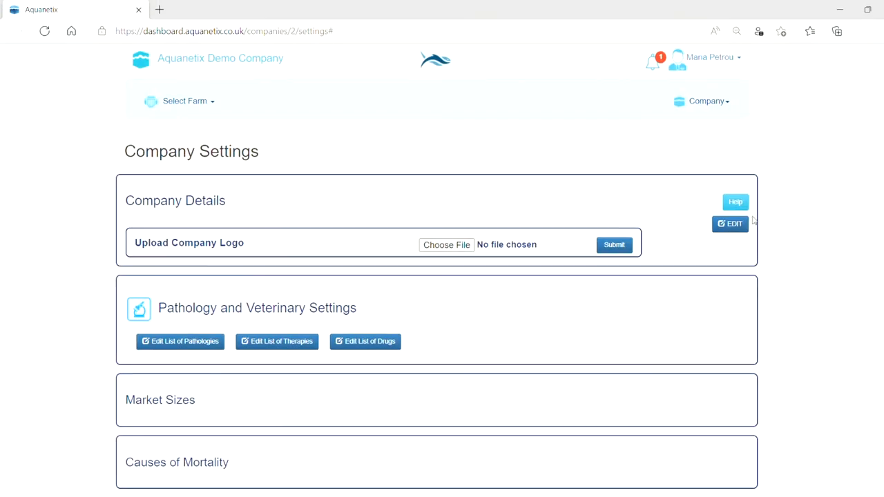
mouse_move(196, 131)
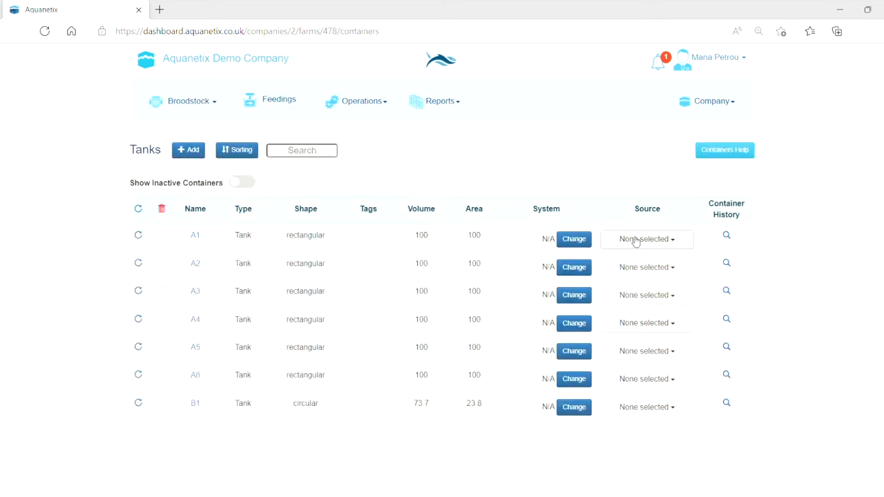
Assign water sources to tanks A1–A4, then open the broodstock Stock Status Report
click(646, 238)
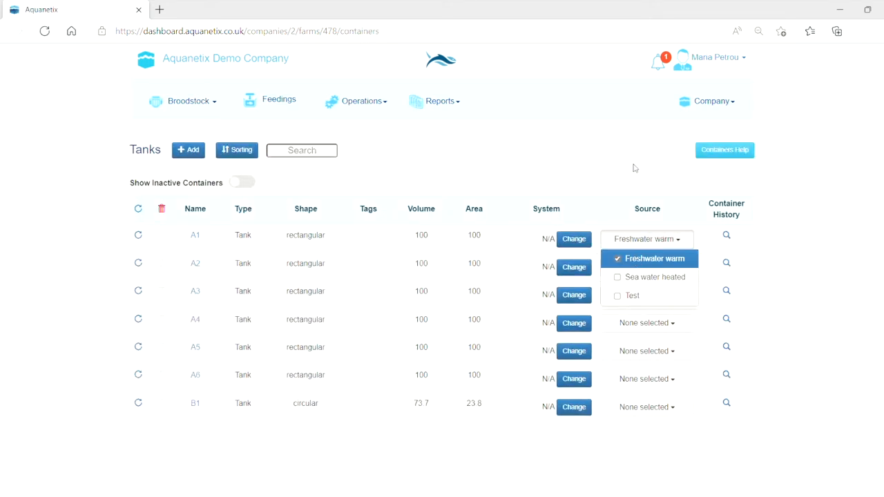
click(645, 295)
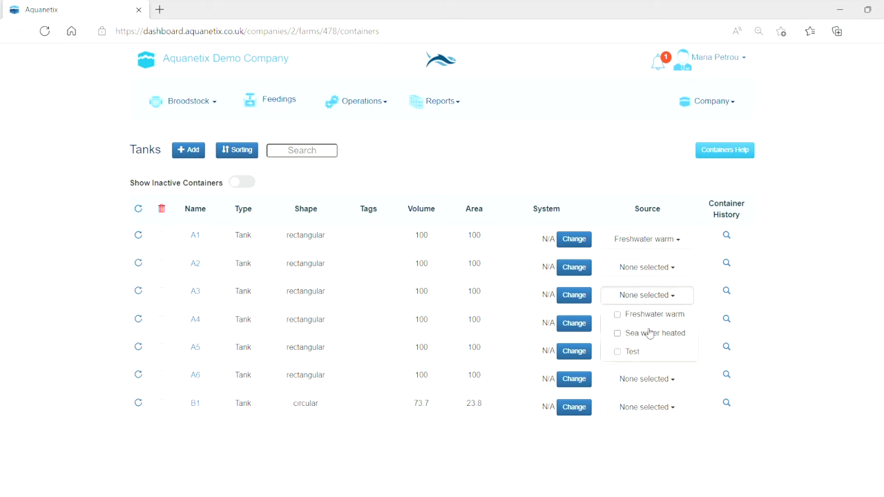
click(656, 333)
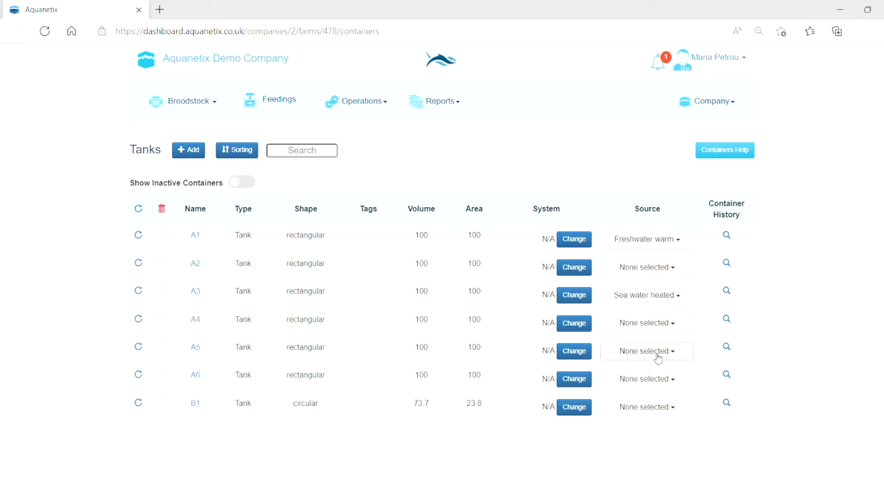
click(646, 267)
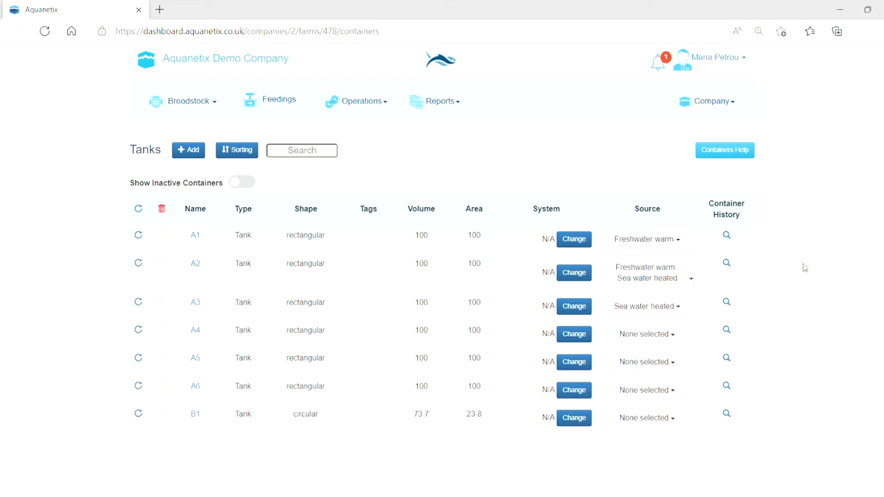
click(647, 333)
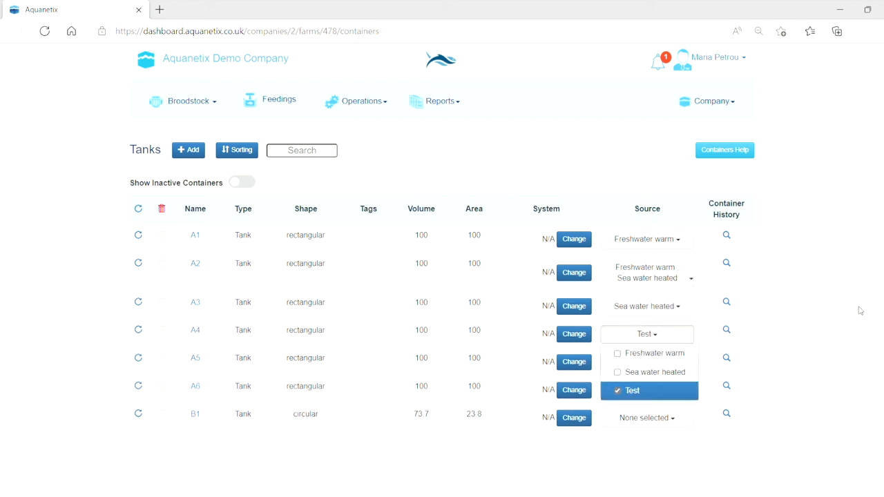
click(188, 101)
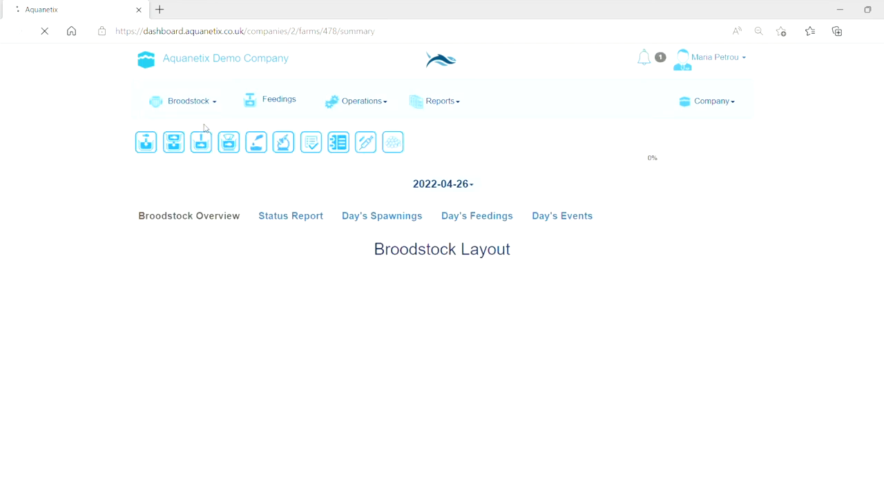
click(290, 215)
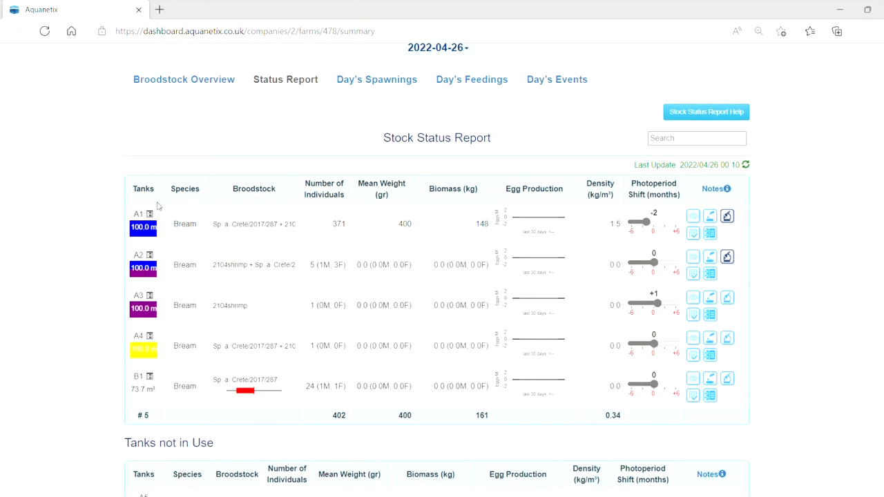
mouse_move(138, 414)
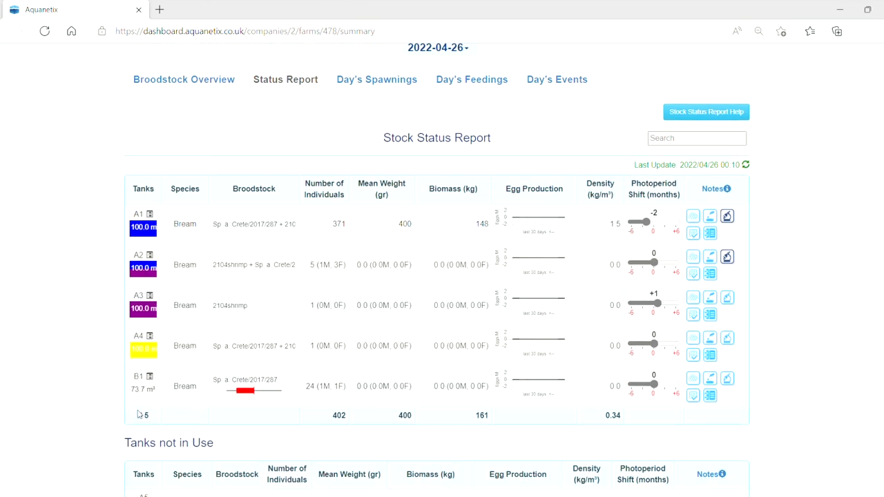